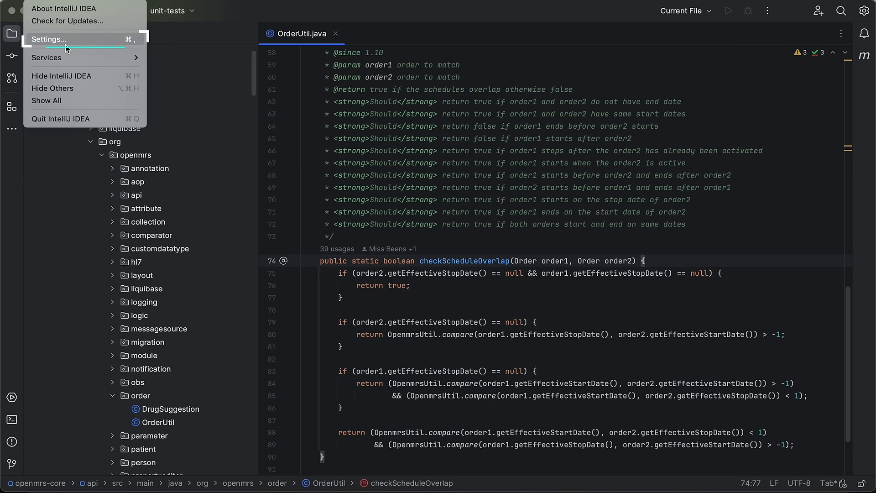
Step: Open the IDE settings on the Plugins page listing installed plugins
{"action": "left_click", "coordinate": [49, 39]}
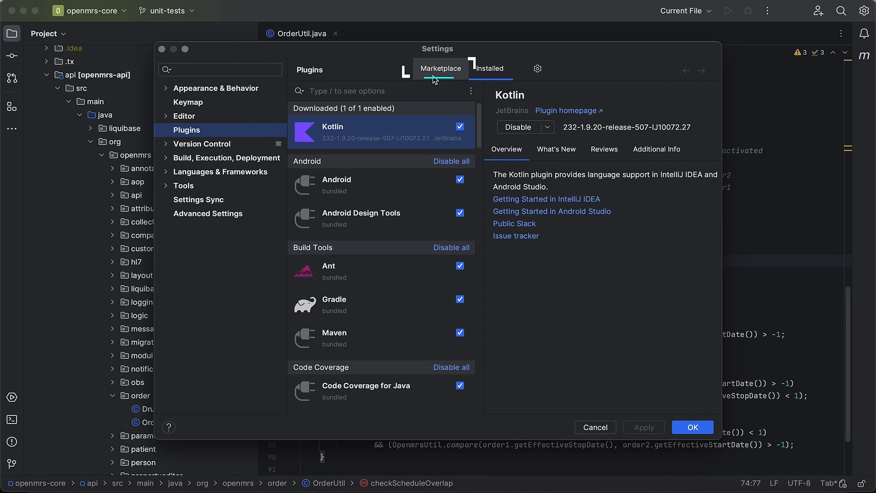
Step: Search 'machinet', install Machinet AI GPT-4 Chat and Unit Tests, and restart the IDE
{"action": "type", "text": "machinet"}
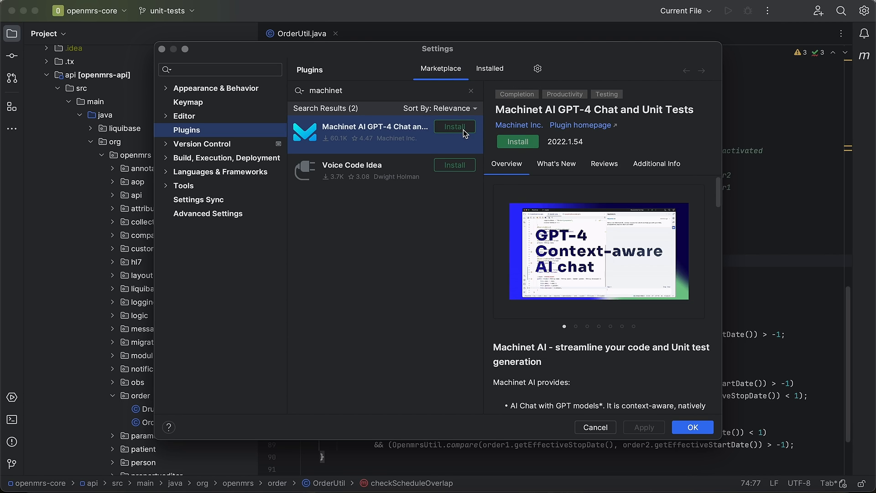
{"action": "left_click", "coordinate": [454, 127]}
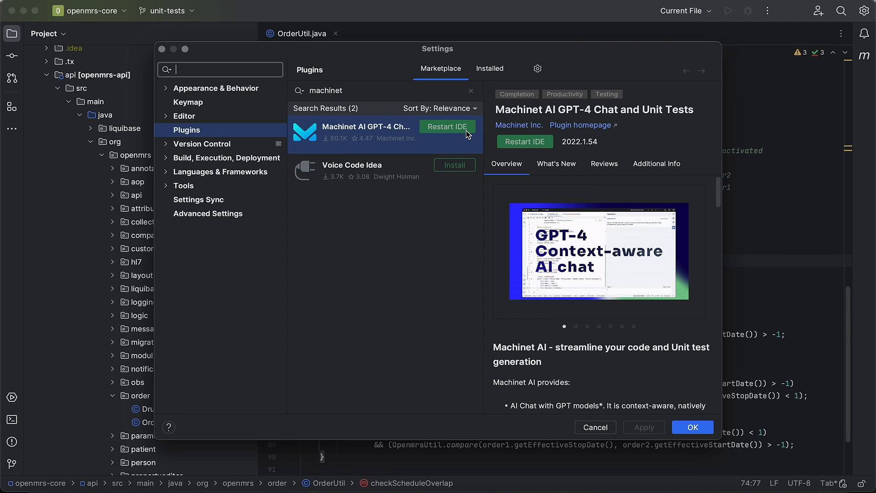
{"action": "left_click", "coordinate": [446, 127]}
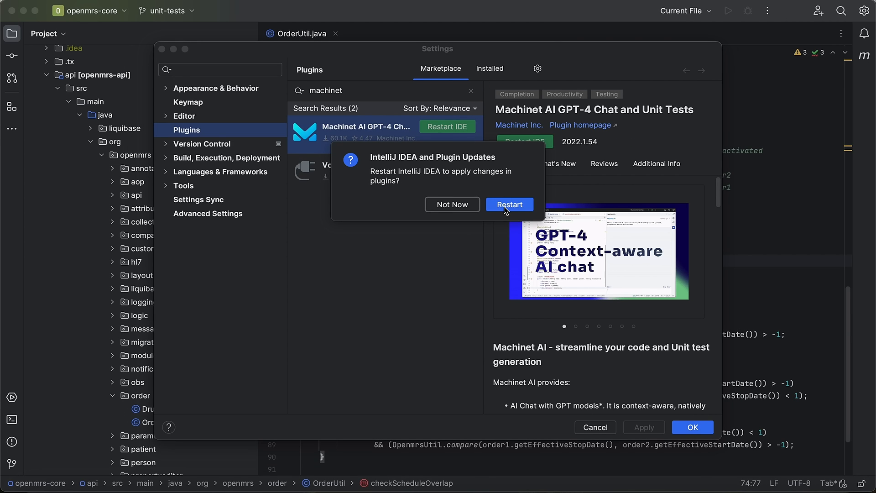
{"action": "left_click", "coordinate": [509, 204]}
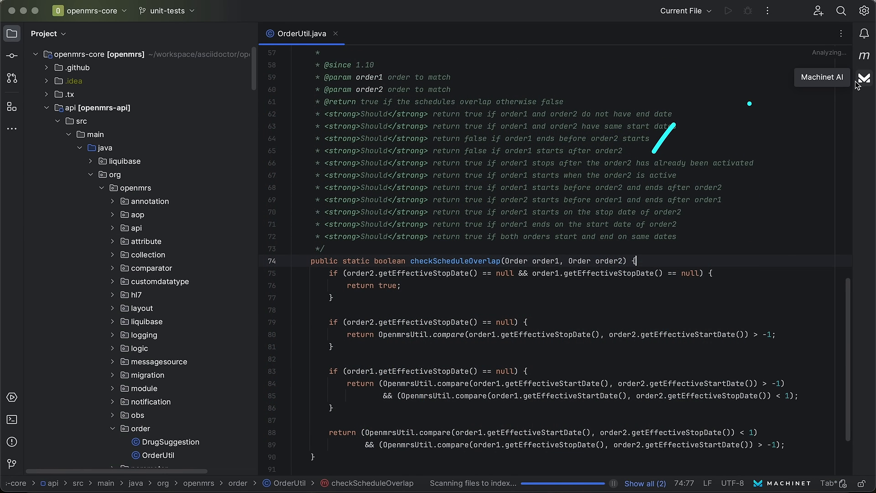
Step: Open the Machinet AI panel and add the generated test file to Git
{"action": "left_click", "coordinate": [864, 78]}
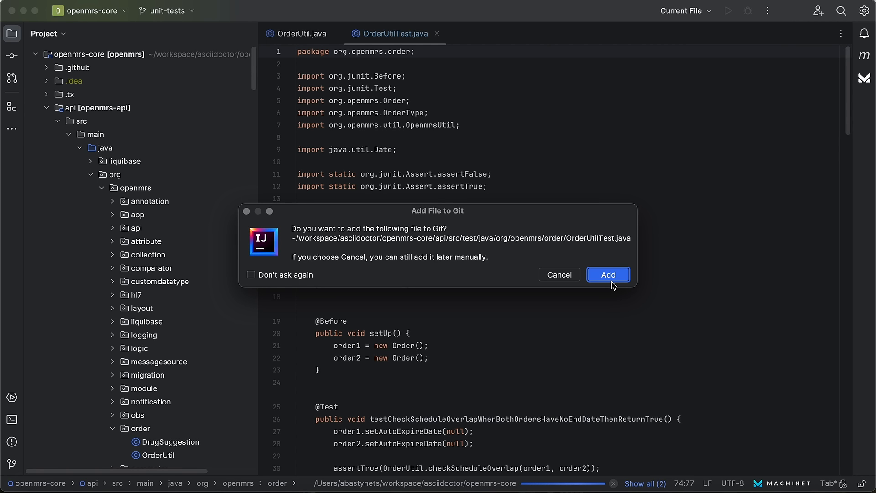
{"action": "left_click", "coordinate": [607, 275]}
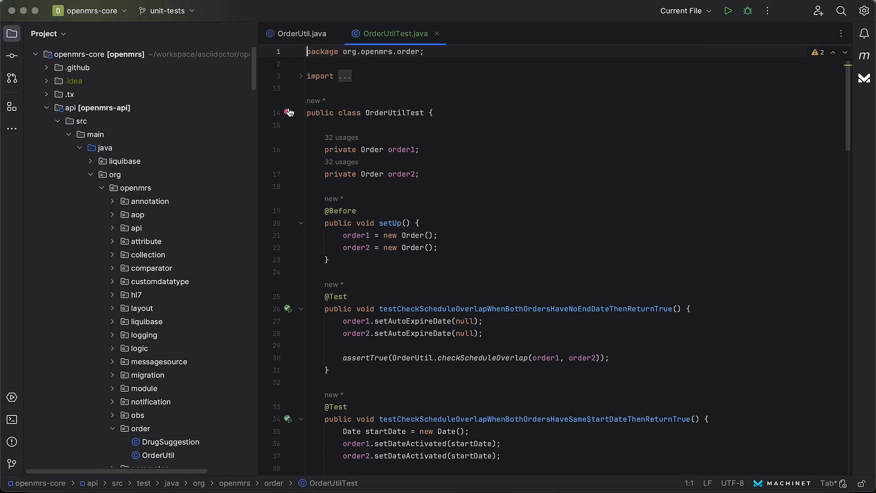
Step: Run all tests in OrderUtilTest from the gutter icon
{"action": "left_click", "coordinate": [288, 113]}
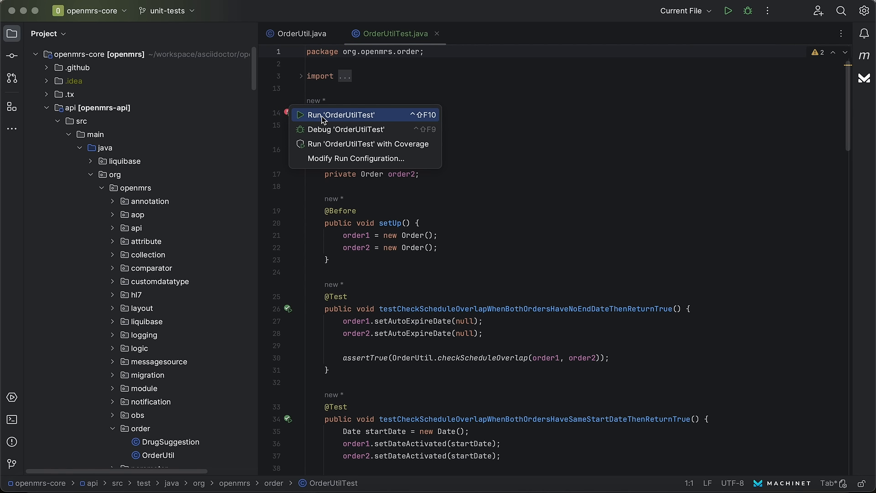
{"action": "left_click", "coordinate": [339, 115]}
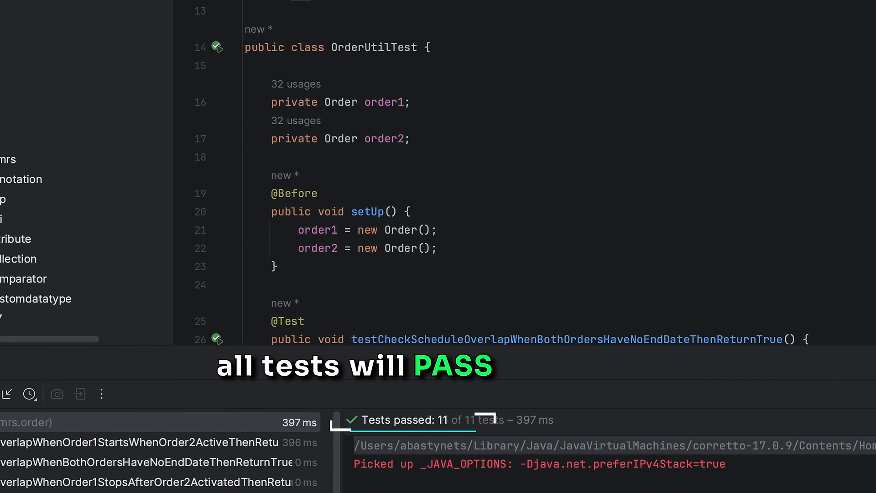